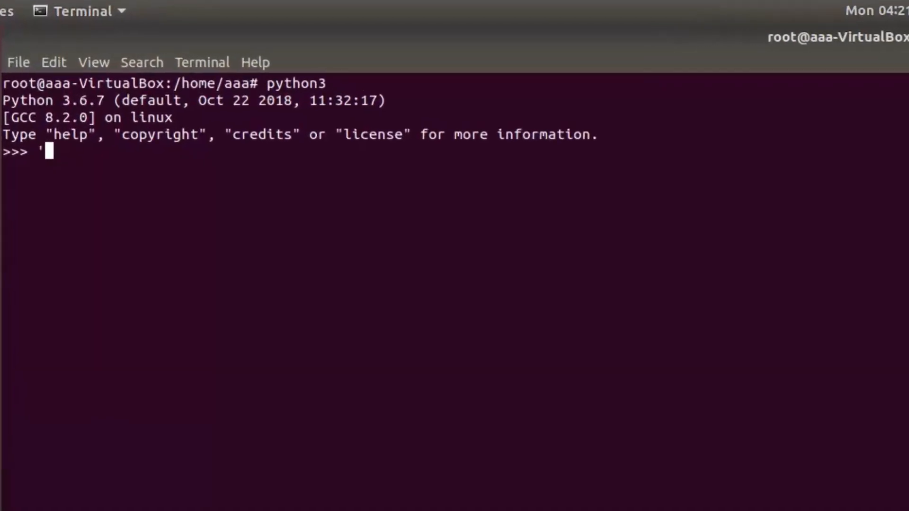
- In the Python 3 REPL, evaluate 'hello', then bare hello to raise a NameError
{"action": "type", "text": "'"}
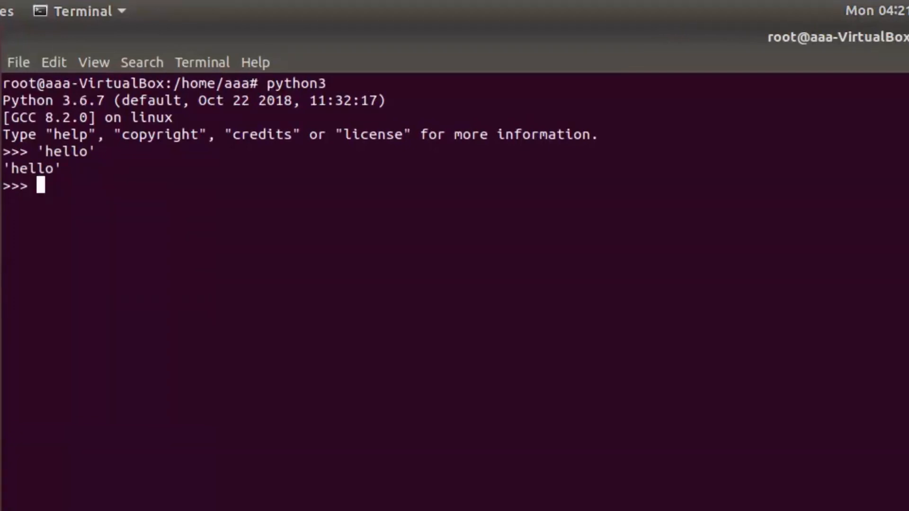
{"action": "type", "text": "he"}
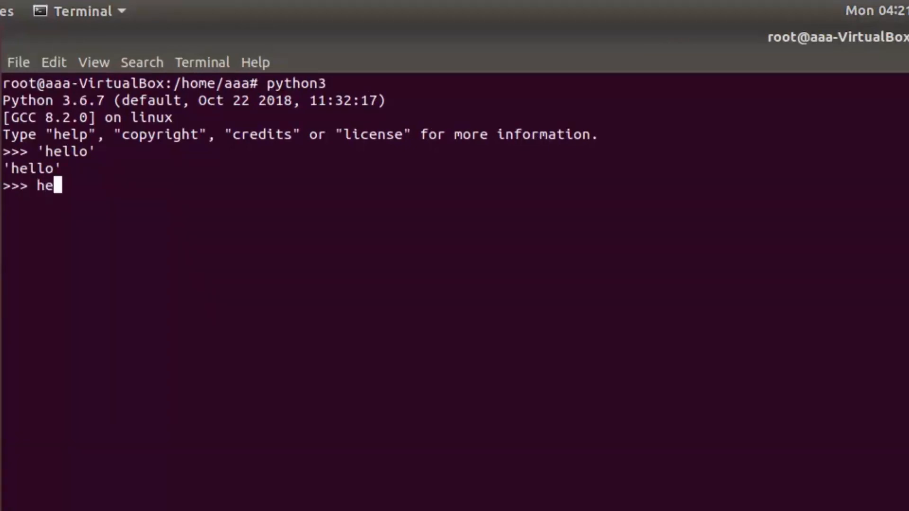
{"action": "key", "text": "Return"}
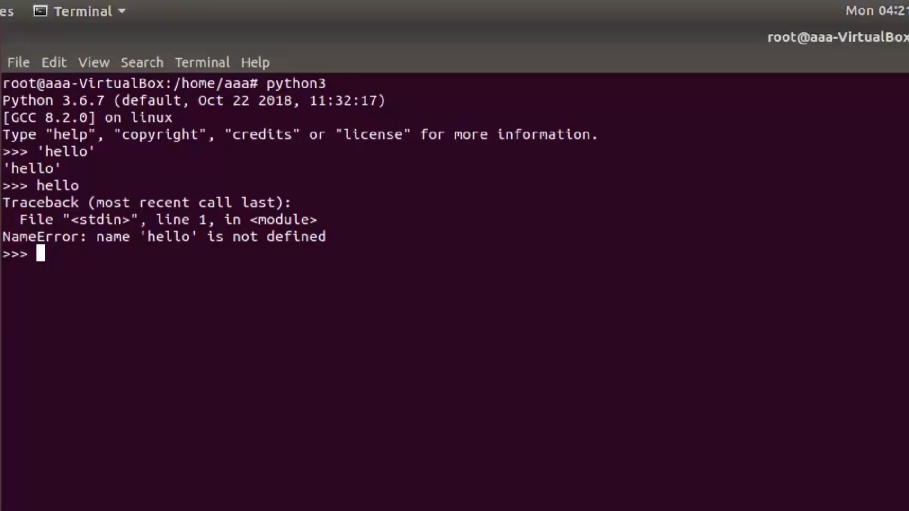
- Evaluate the double-quoted "hello", which echoes back as 'hello'
{"action": "type", "text": "\"\""}
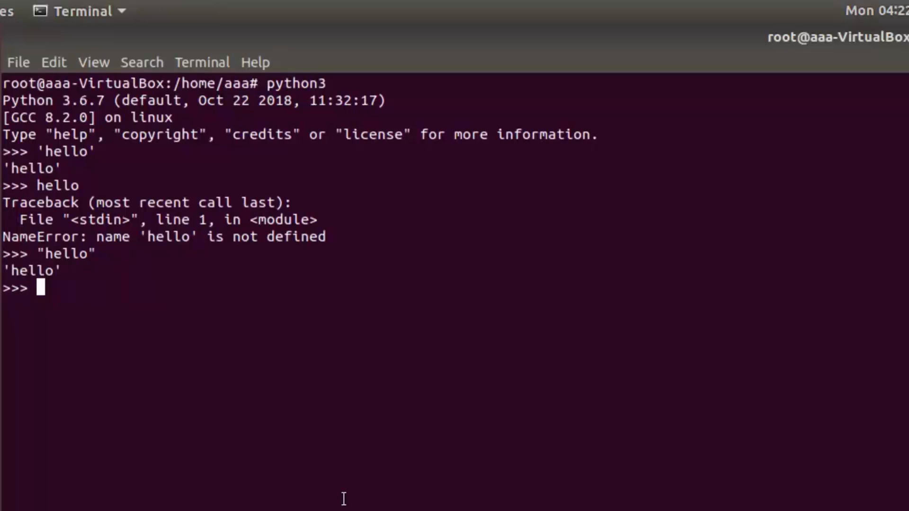
{"action": "mouse_move", "coordinate": [663, 110]}
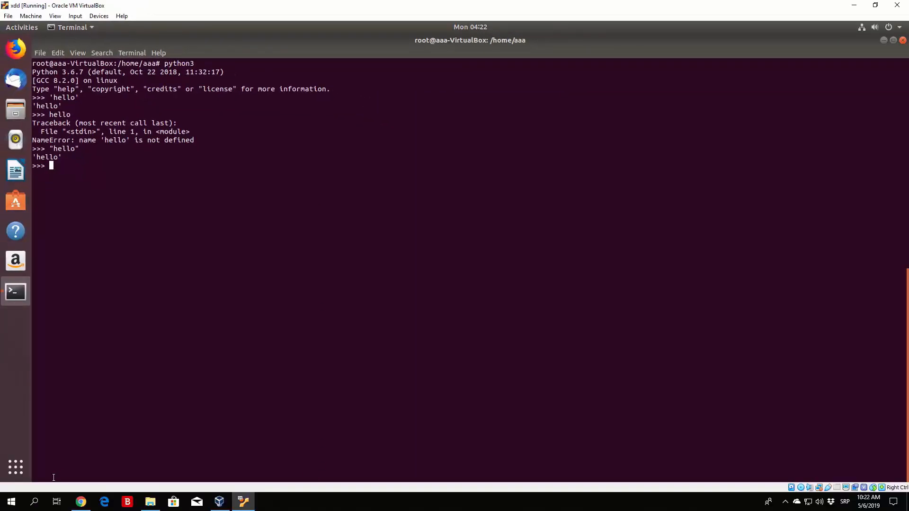
- Launch IDLE (Python 3.7 64-bit) from the Start menu and maximize its window
{"action": "left_click", "coordinate": [33, 502]}
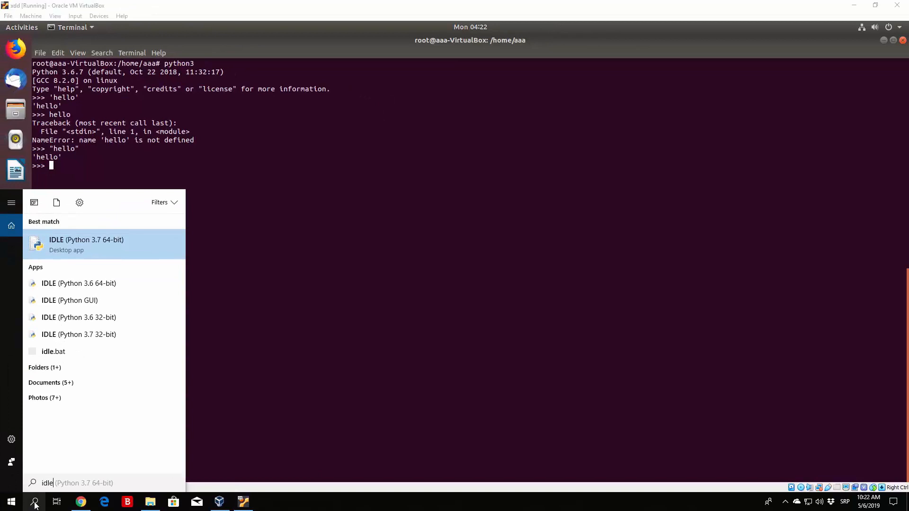
{"action": "left_click", "coordinate": [85, 243]}
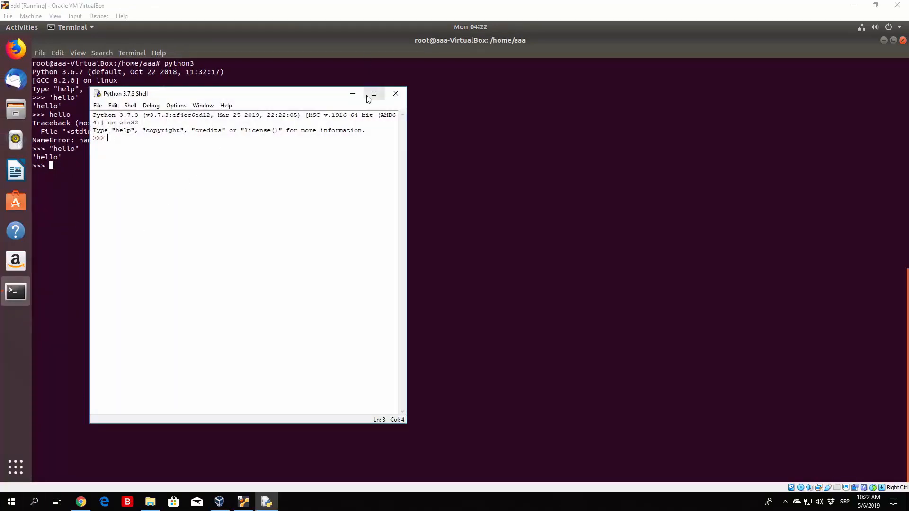
{"action": "left_click", "coordinate": [374, 94]}
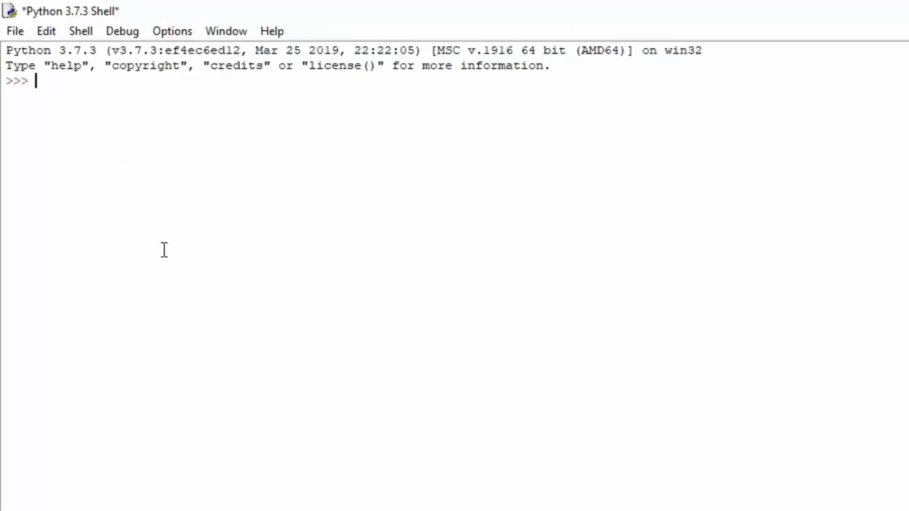
- Evaluate 'hello' + 'world' giving 'helloworld', then 2 + 2 giving 4
{"action": "type", "text": "''"}
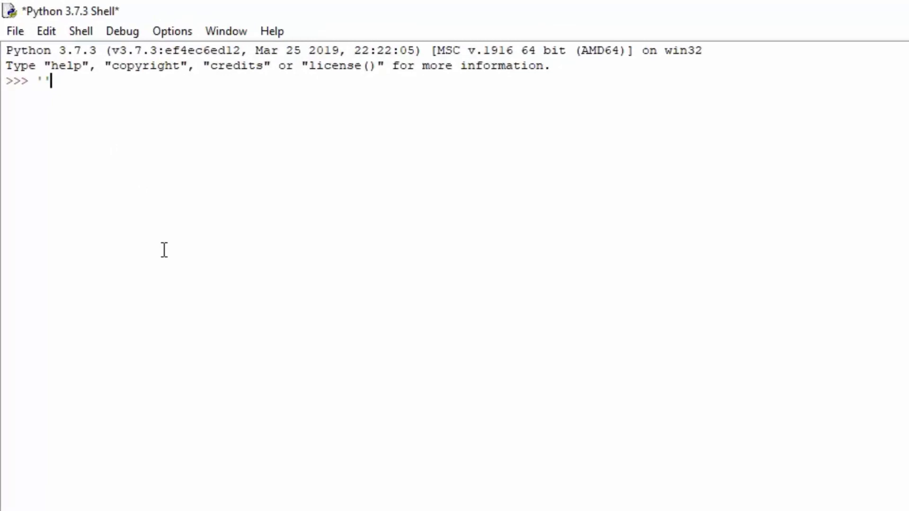
{"action": "type", "text": "hello"}
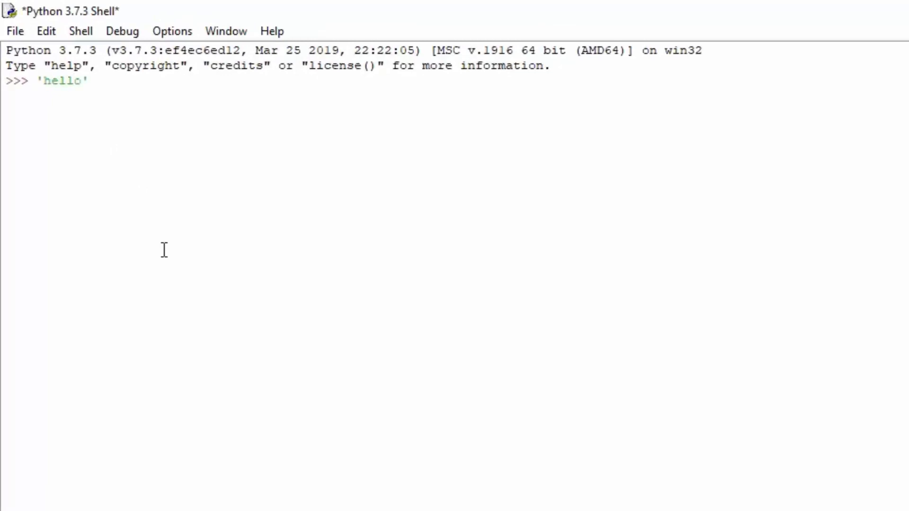
{"action": "type", "text": "*"}
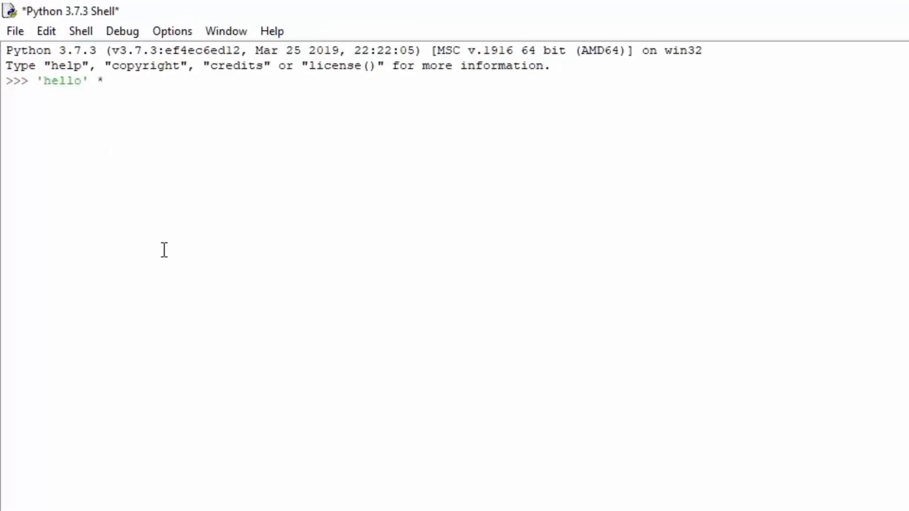
{"action": "type", "text": "+ ''"}
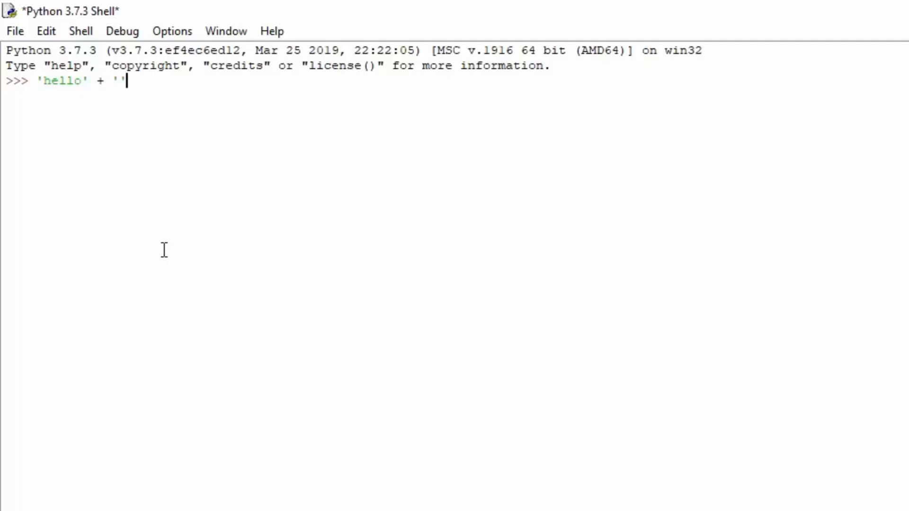
{"action": "type", "text": "world"}
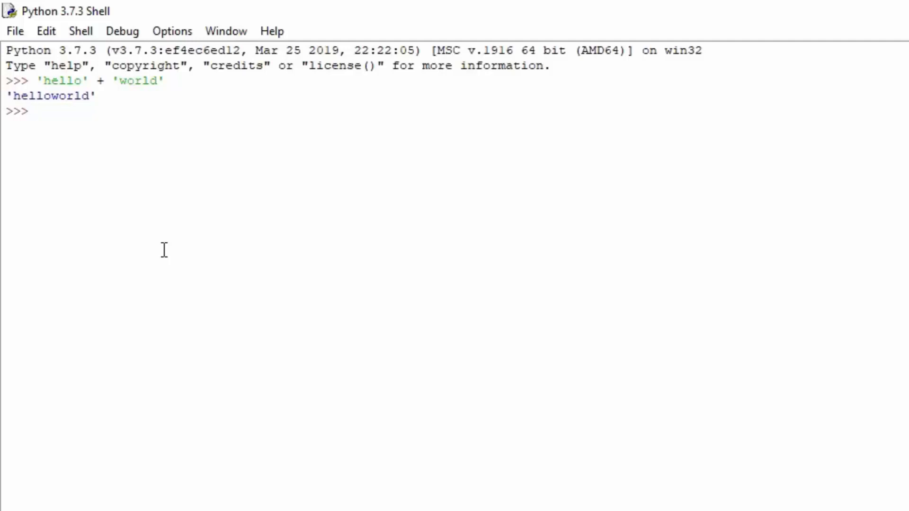
{"action": "mouse_move", "coordinate": [56, 80]}
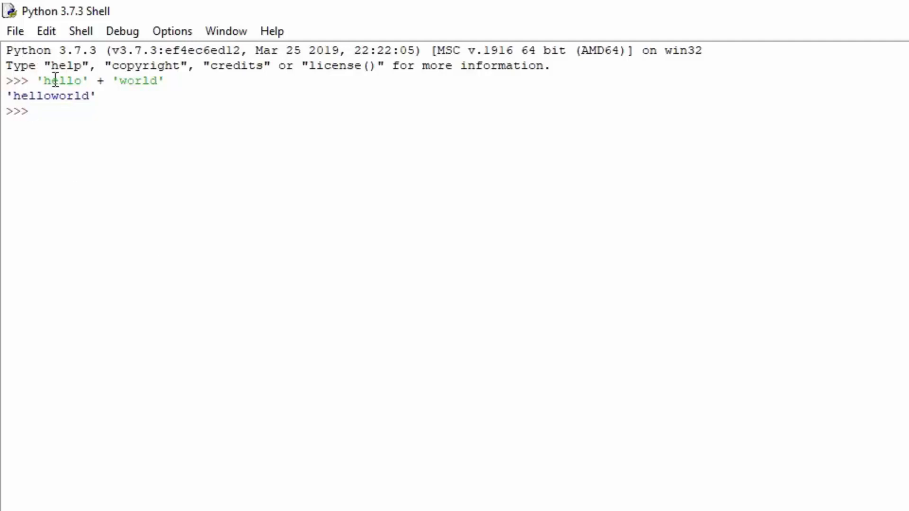
{"action": "left_click", "coordinate": [34, 111]}
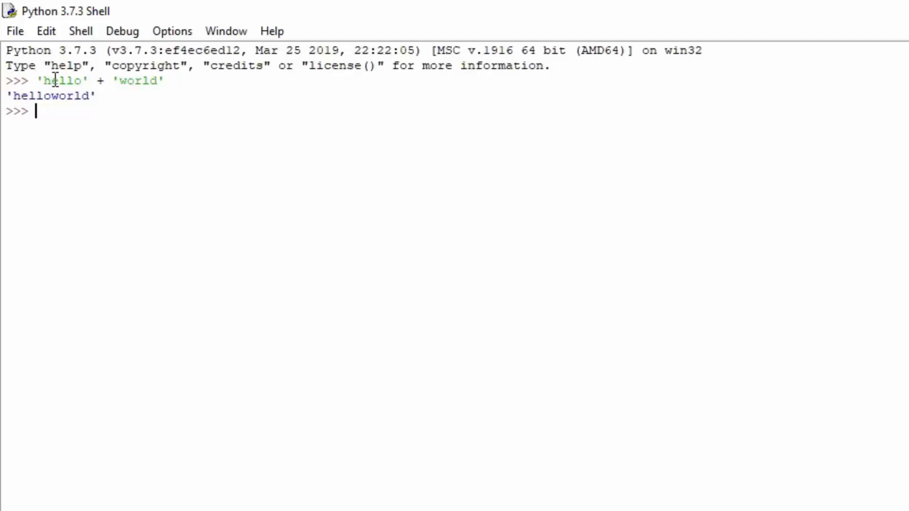
{"action": "type", "text": "2 + 2"}
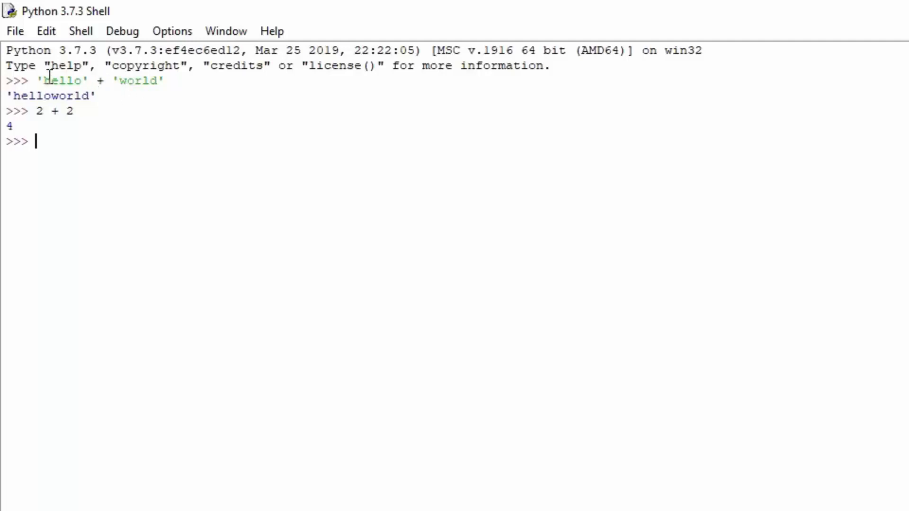
{"action": "mouse_move", "coordinate": [191, 65]}
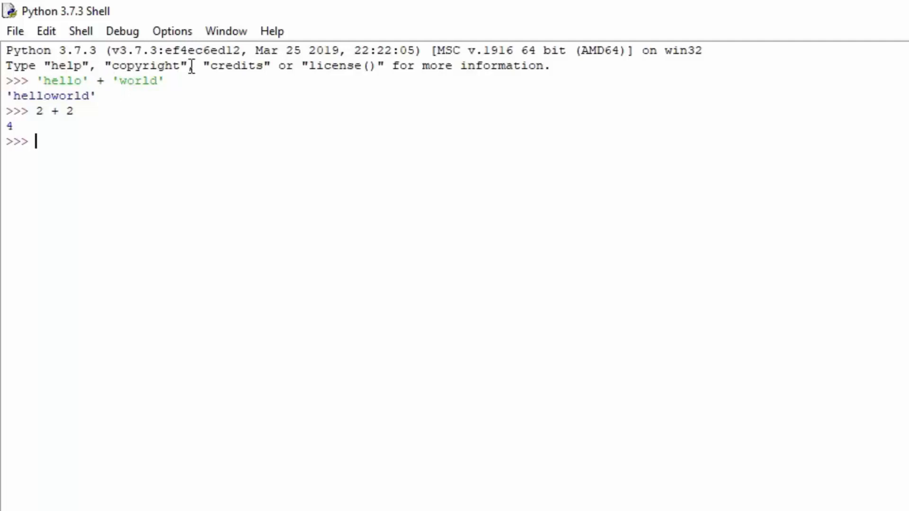
- Evaluate 'hello ' + 'world' and the literal 'hello world', both returning 'hello world'
{"action": "type", "text": "'hello"}
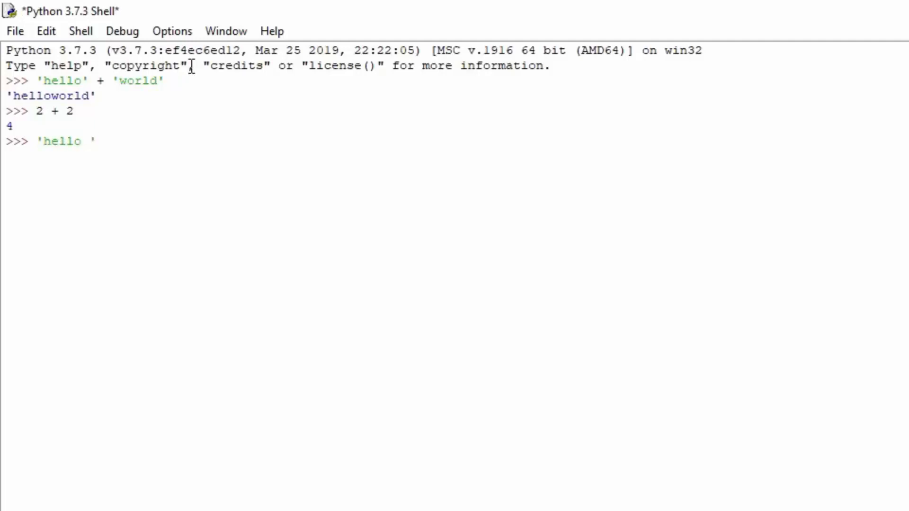
{"action": "type", "text": "+ 'world"}
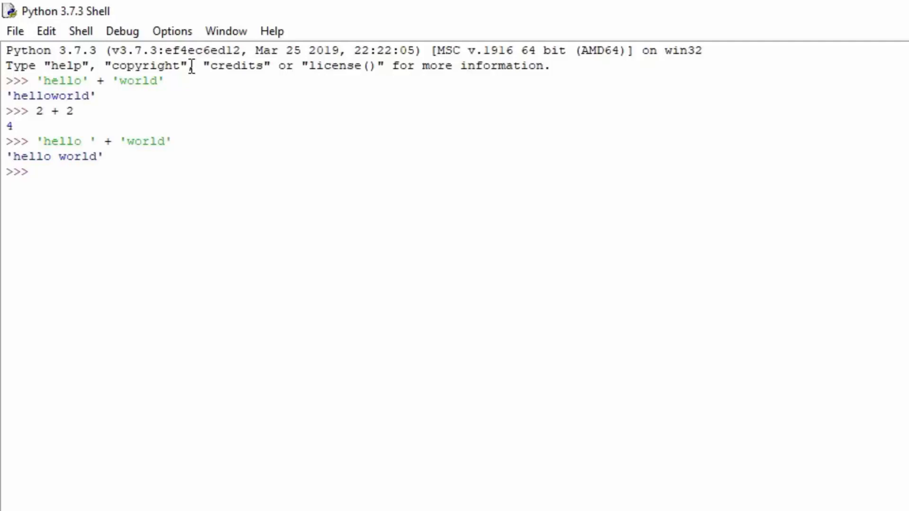
{"action": "type", "text": "'"}
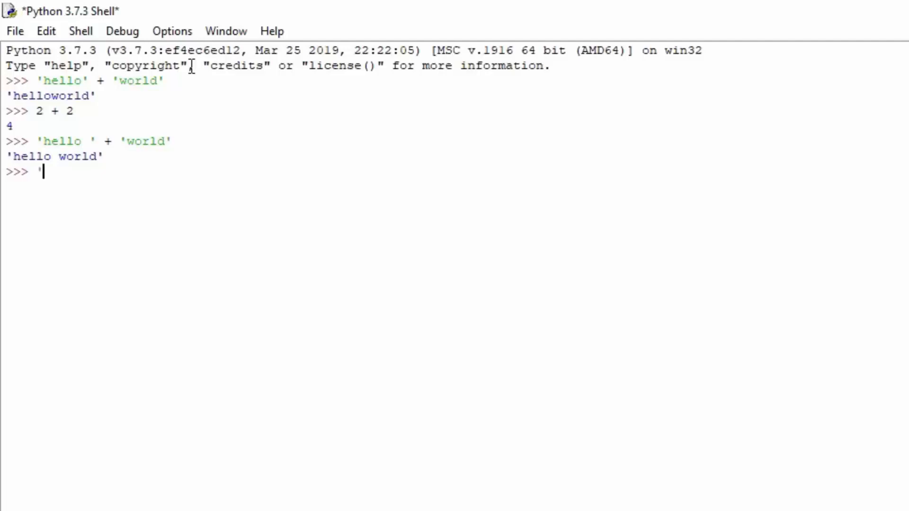
{"action": "type", "text": "hello world'"}
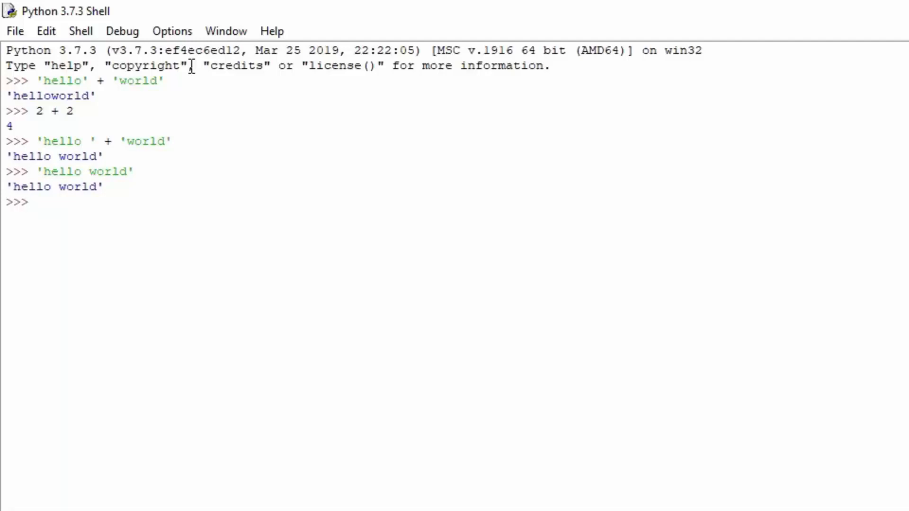
- Show 'hello' + 4 raises a TypeError while 'hello' * 4 returns 'hellohellohellohello'
{"action": "type", "text": "'he"}
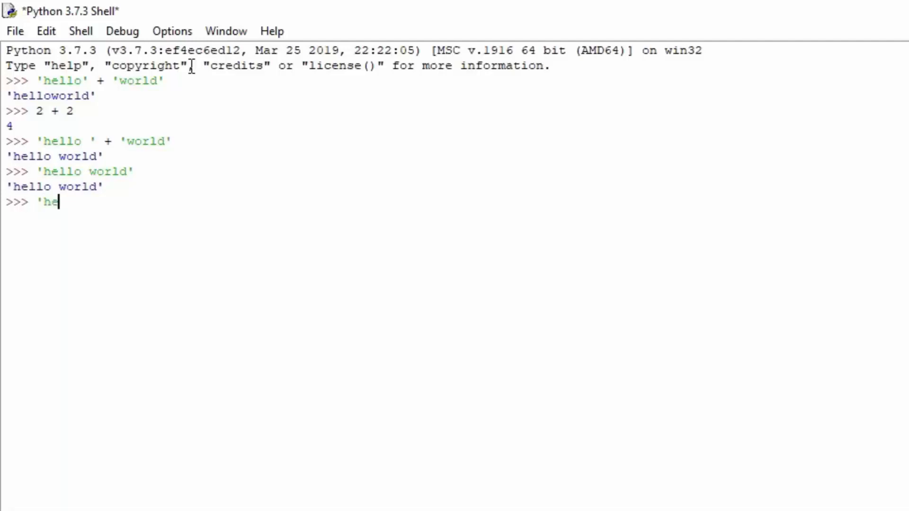
{"action": "type", "text": "llo' + 4"}
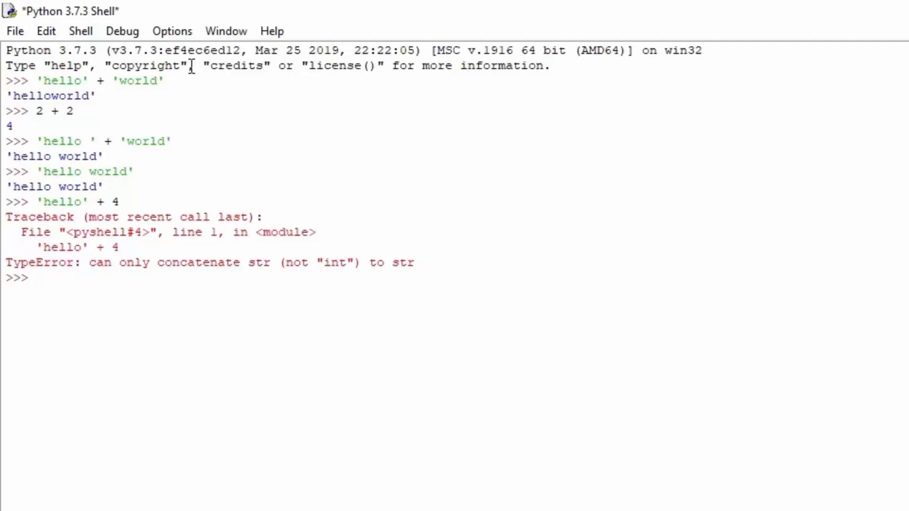
{"action": "type", "text": "'hell"}
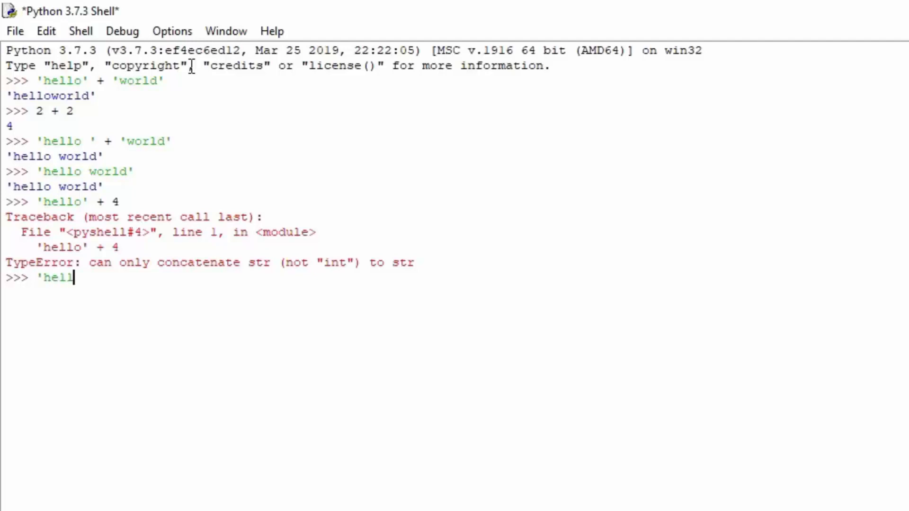
{"action": "type", "text": "o' * 4"}
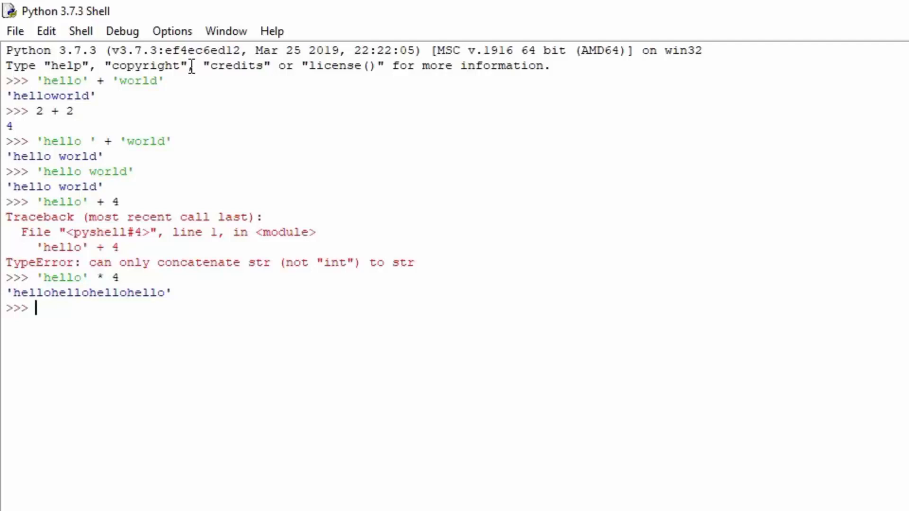
- Evaluate 'hello' * 100 to print hello repeated a hundred times
{"action": "type", "text": "'"}
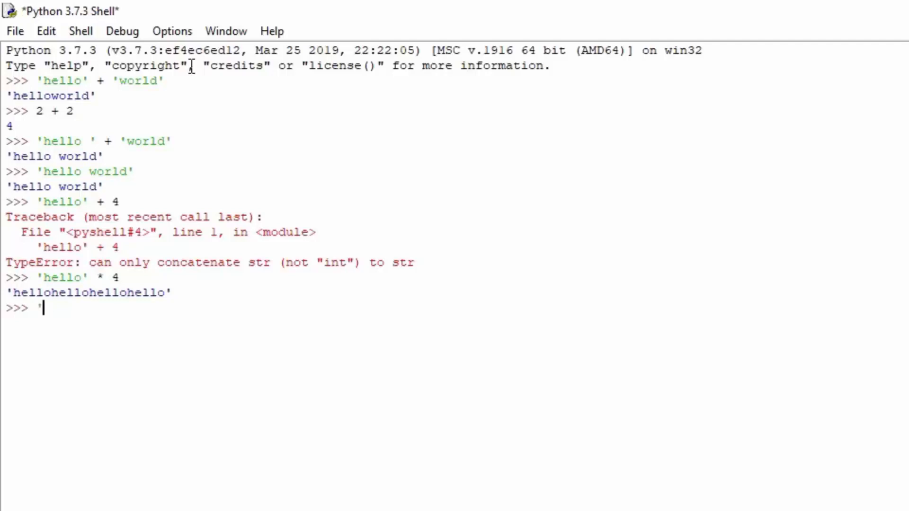
{"action": "type", "text": "'hello' *"}
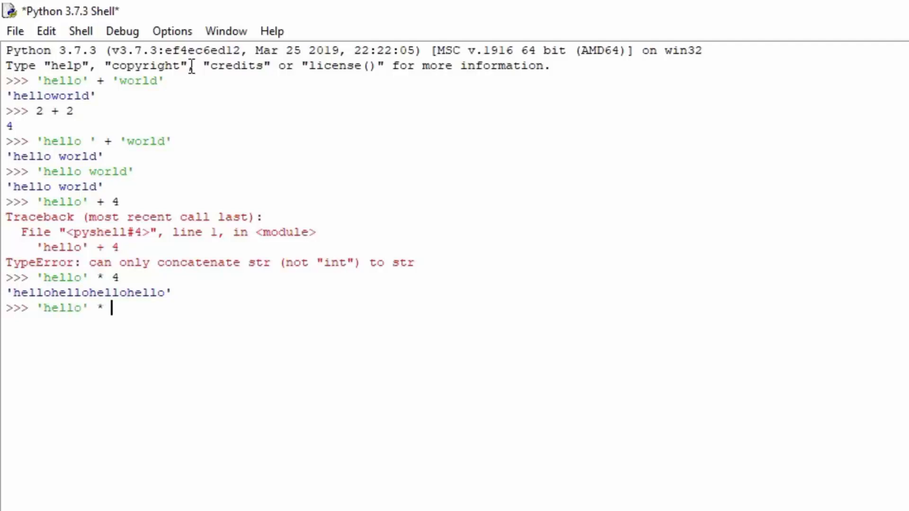
{"action": "type", "text": "100"}
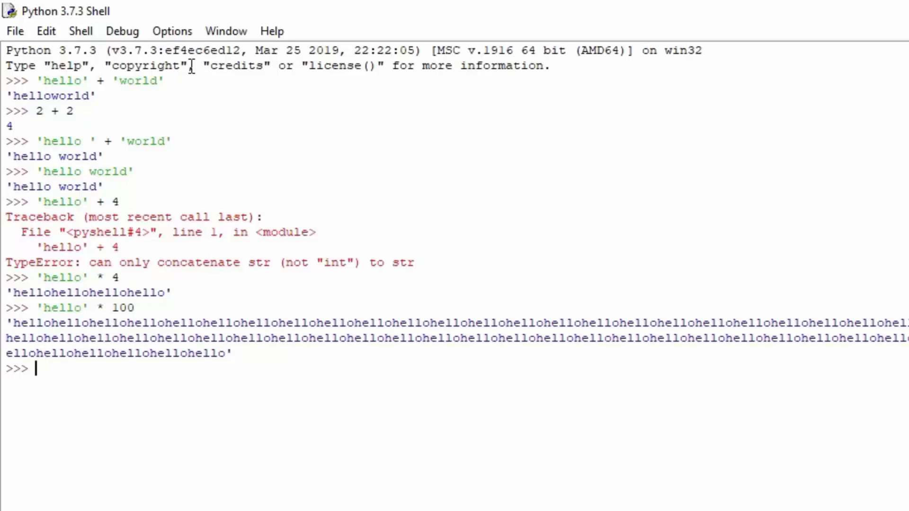
- Define variables string1 = 'hello' and string2 = 'world' in the shell
{"action": "type", "text": "string1 +"}
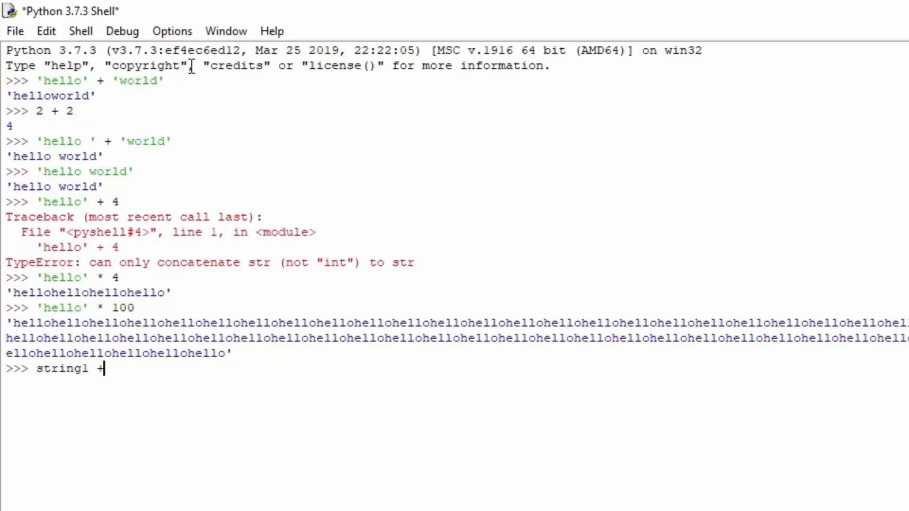
{"action": "type", "text": "0"}
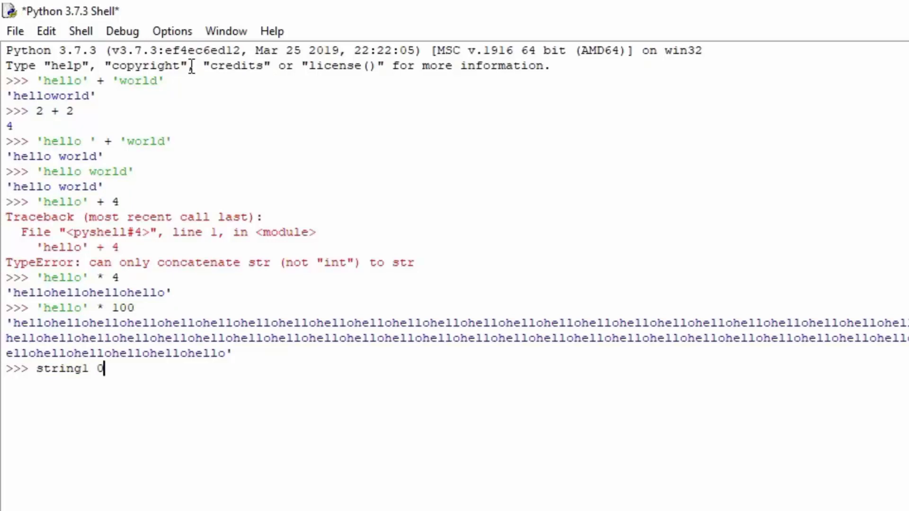
{"action": "type", "text": "="}
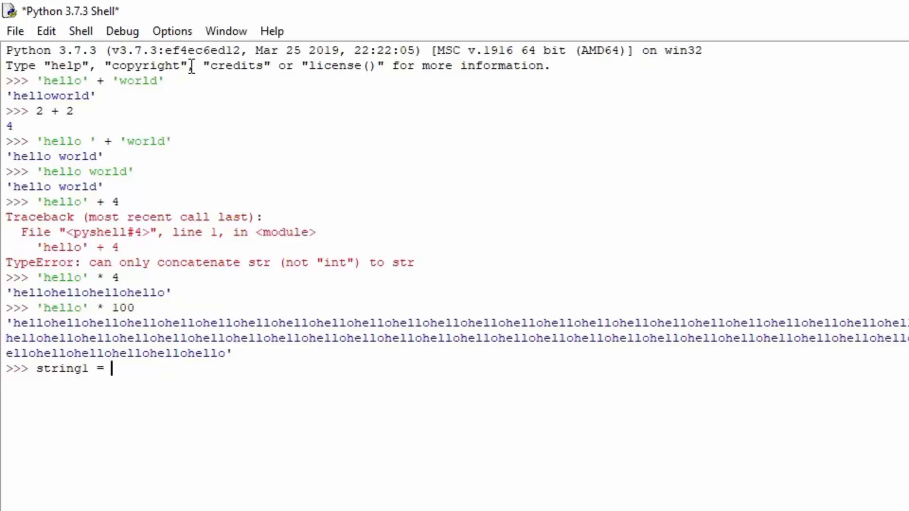
{"action": "type", "text": "'hello'"}
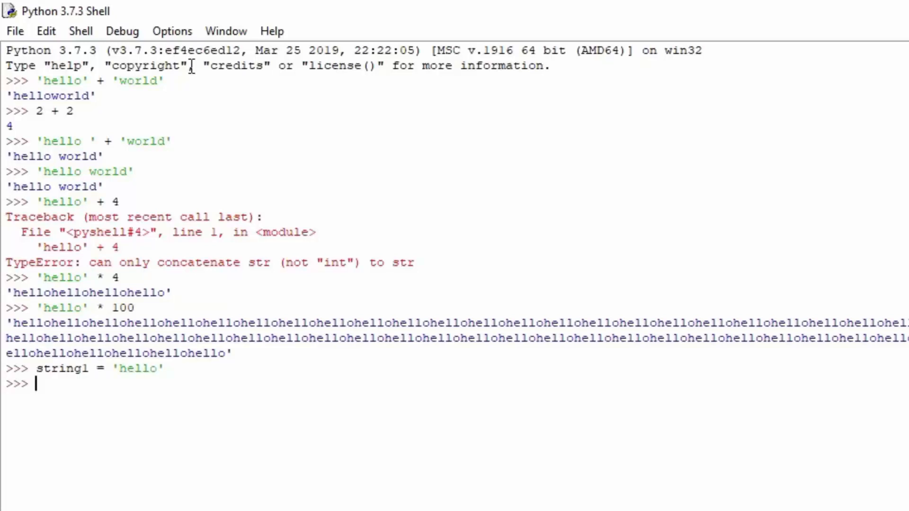
{"action": "type", "text": "string2 +"}
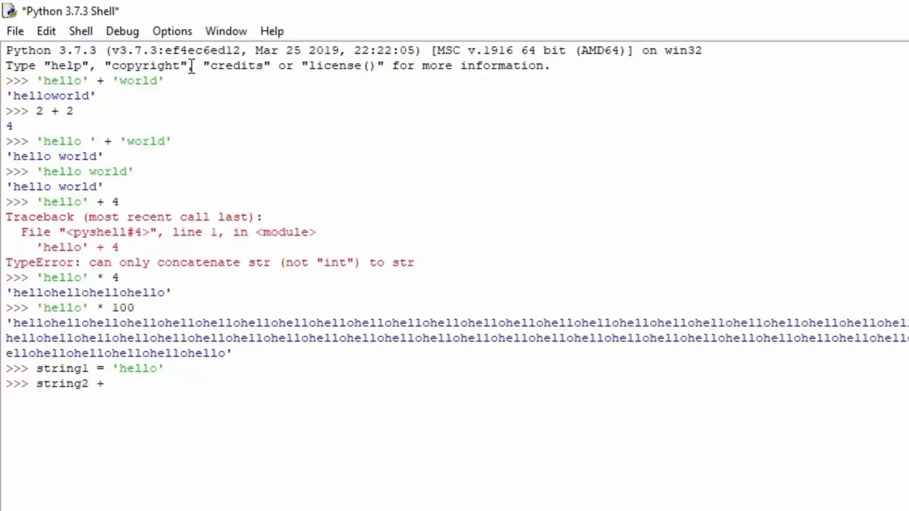
{"action": "type", "text": "= ''"}
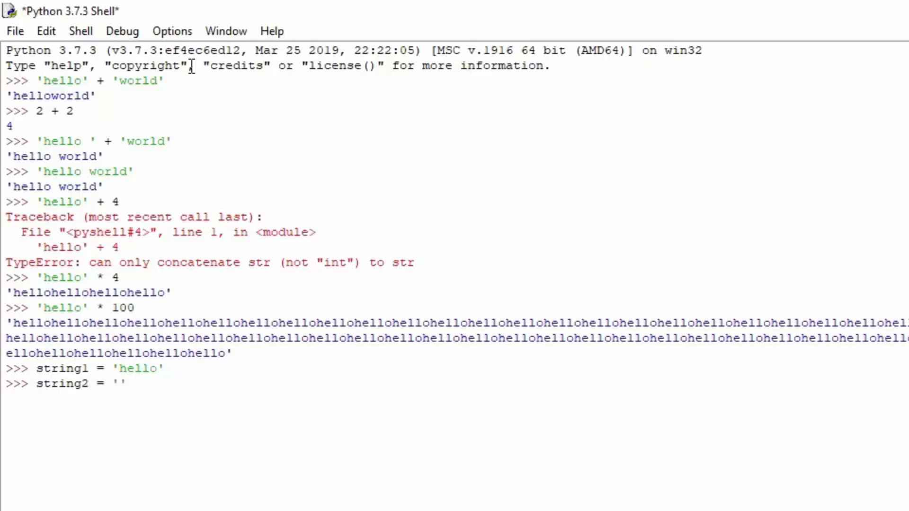
{"action": "type", "text": "world"}
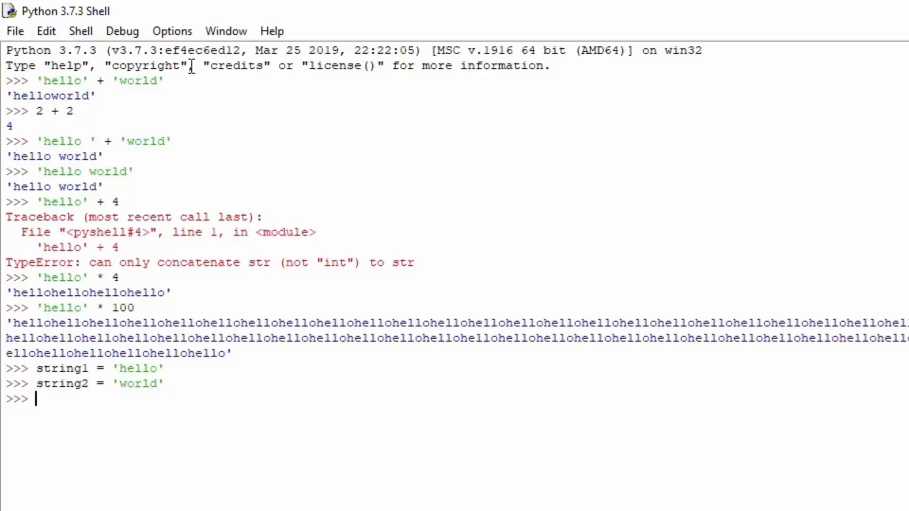
{"action": "mouse_move", "coordinate": [8, 330]}
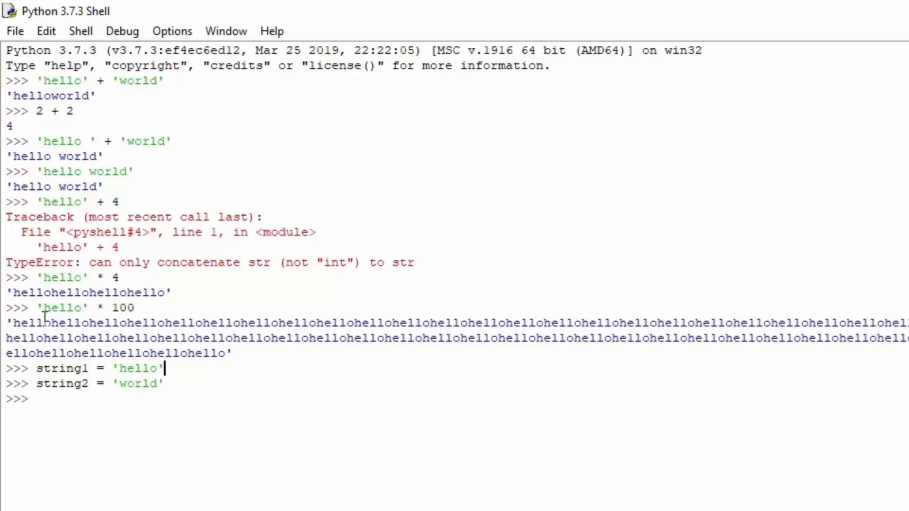
{"action": "left_click_drag", "start_coordinate": [6, 321], "coordinate": [232, 353]}
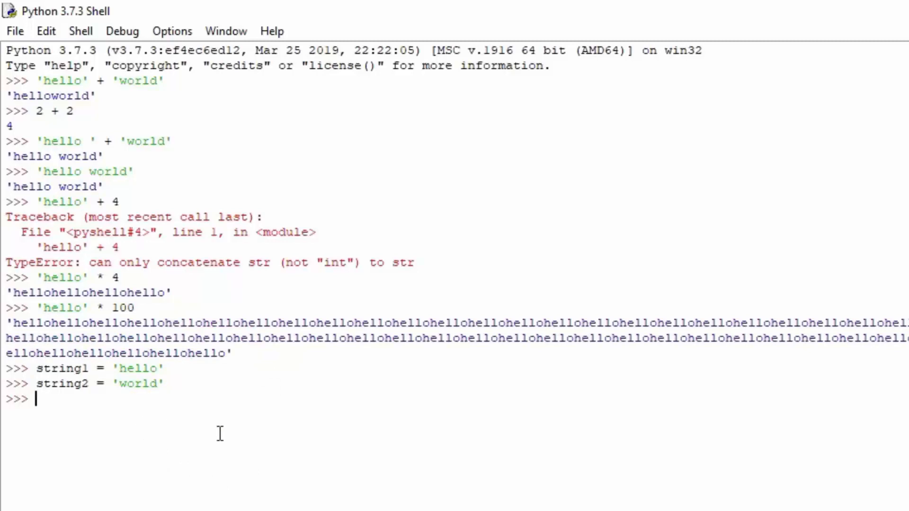
- Assign string3 = string1 + string2 and run print(string3), outputting helloworld
{"action": "type", "text": "st"}
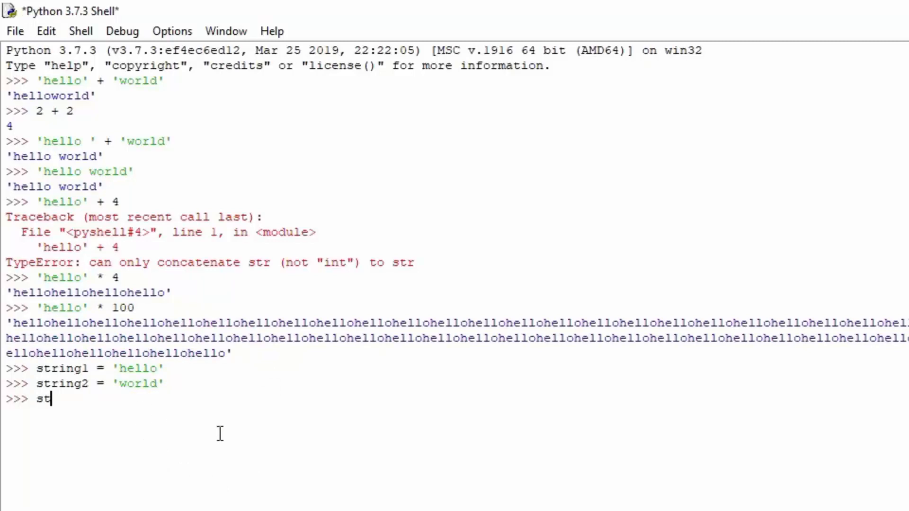
{"action": "type", "text": "ring3 ?"}
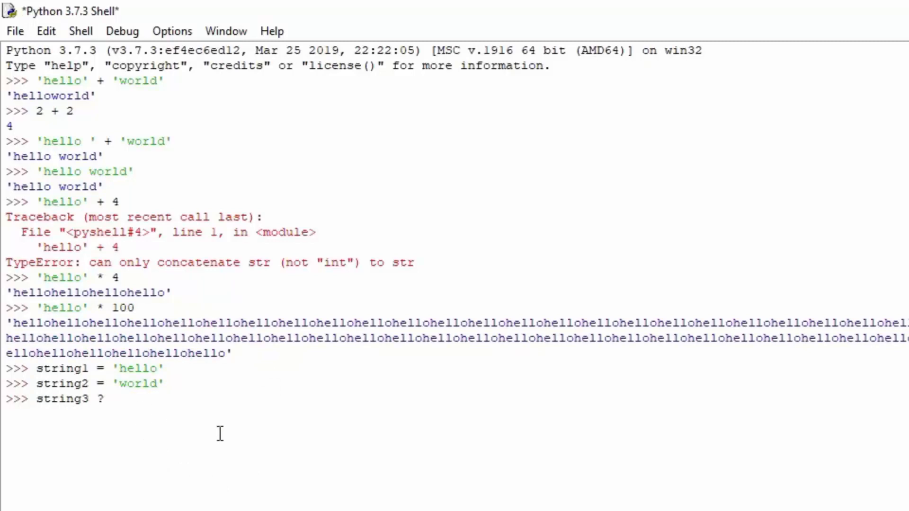
{"action": "type", "text": "="}
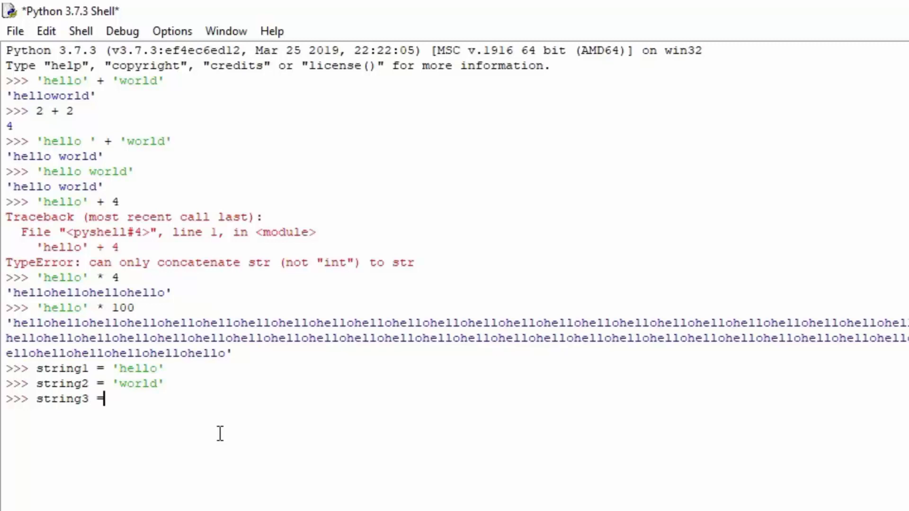
{"action": "type", "text": "string1 *"}
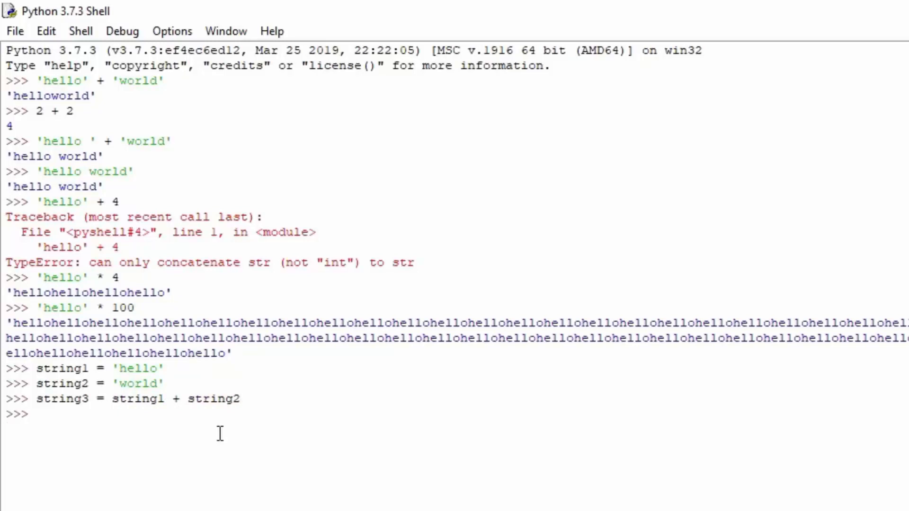
{"action": "type", "text": "print)"}
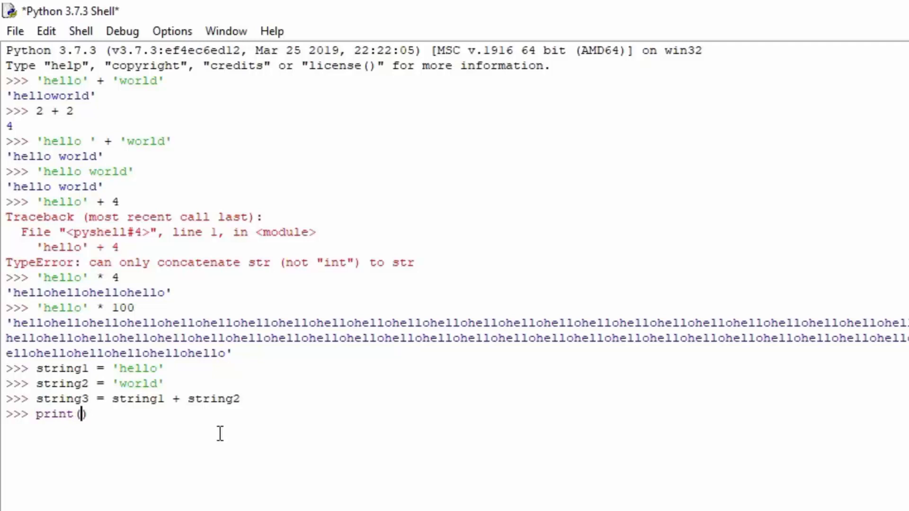
{"action": "type", "text": "string3"}
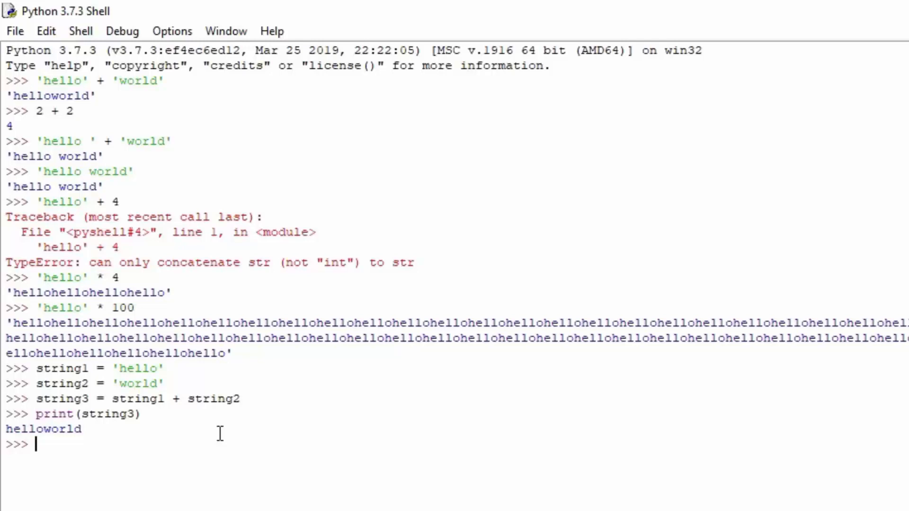
- Set string3 = string1 * 4 + string2 and echo it, returning 'hellohellohellohelloworld'
{"action": "type", "text": "string3"}
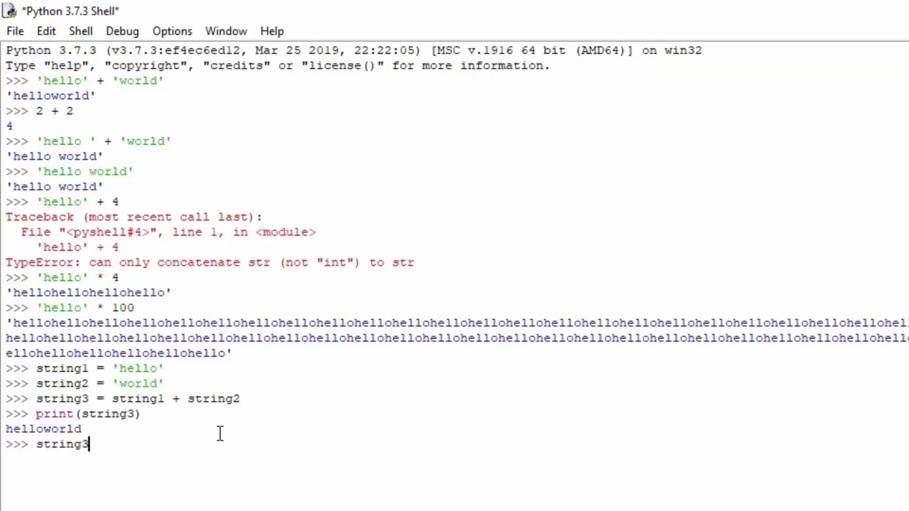
{"action": "type", "text": "= st"}
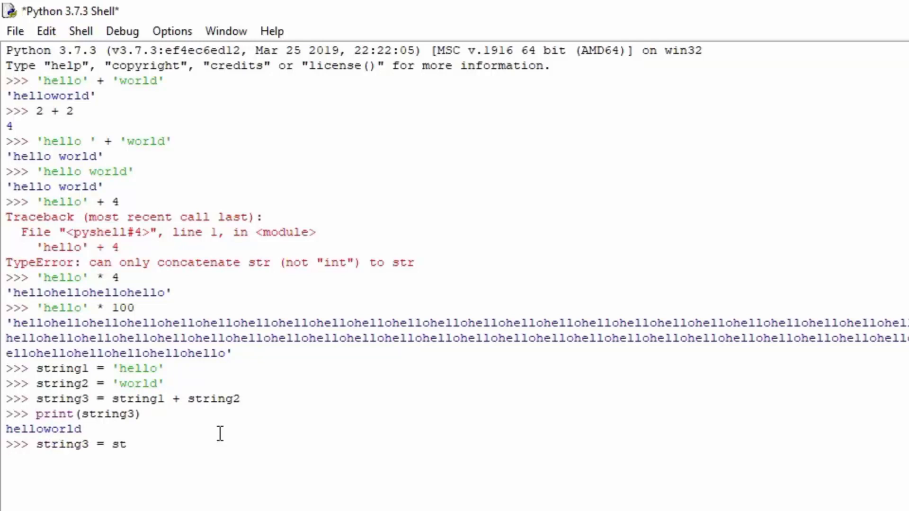
{"action": "type", "text": "ring1 *"}
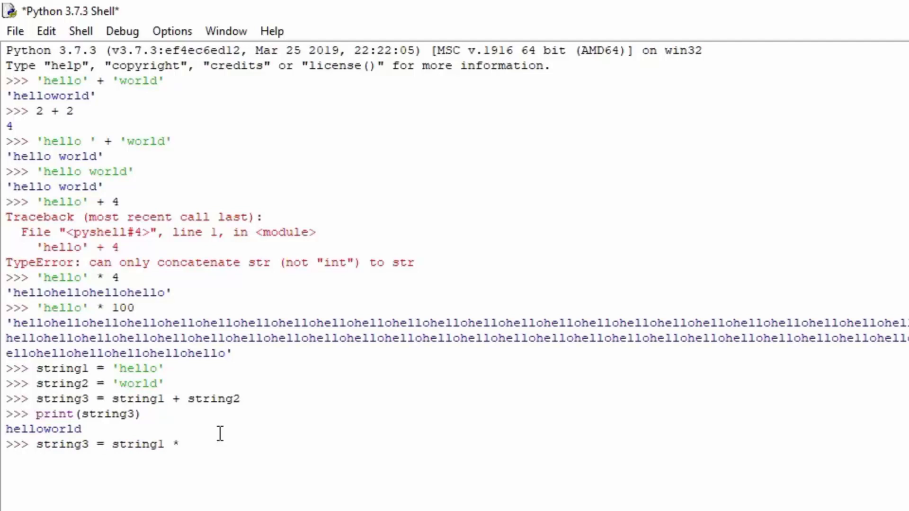
{"action": "type", "text": "4"}
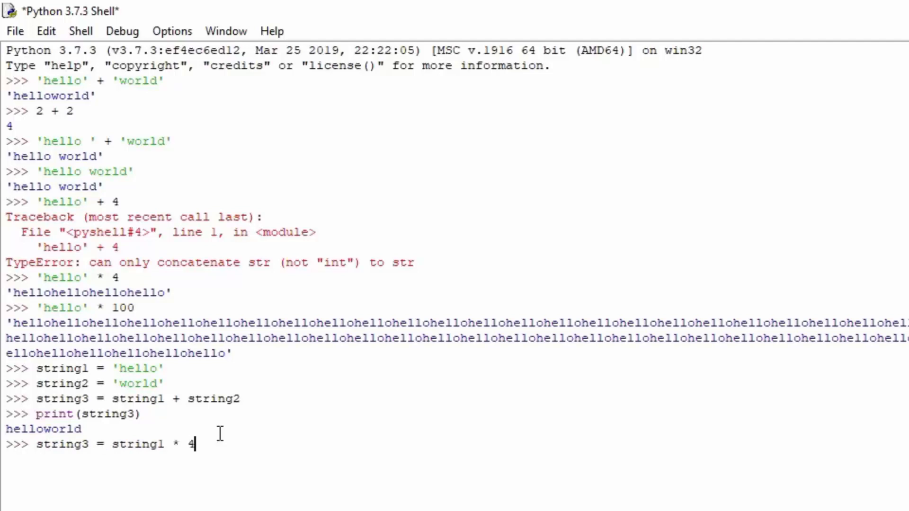
{"action": "type", "text": "+ st"}
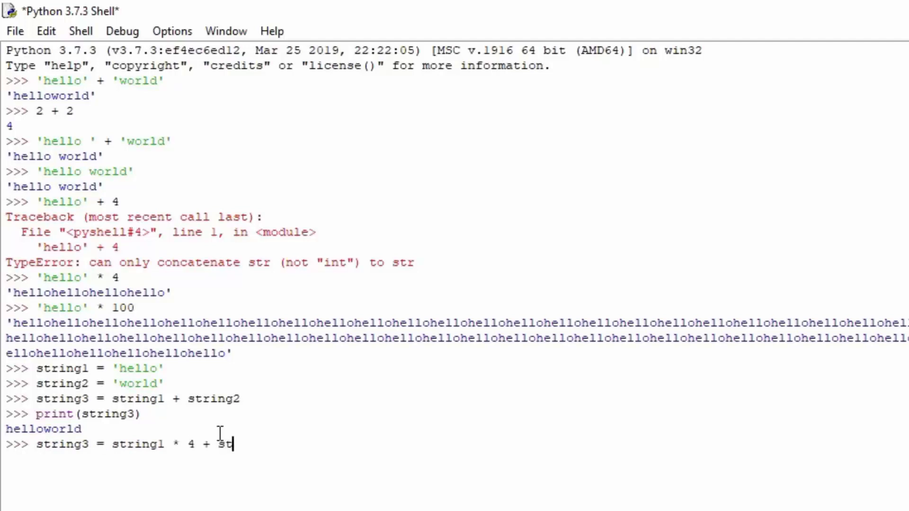
{"action": "type", "text": "ring2"}
{"action": "type", "text": "string3"}
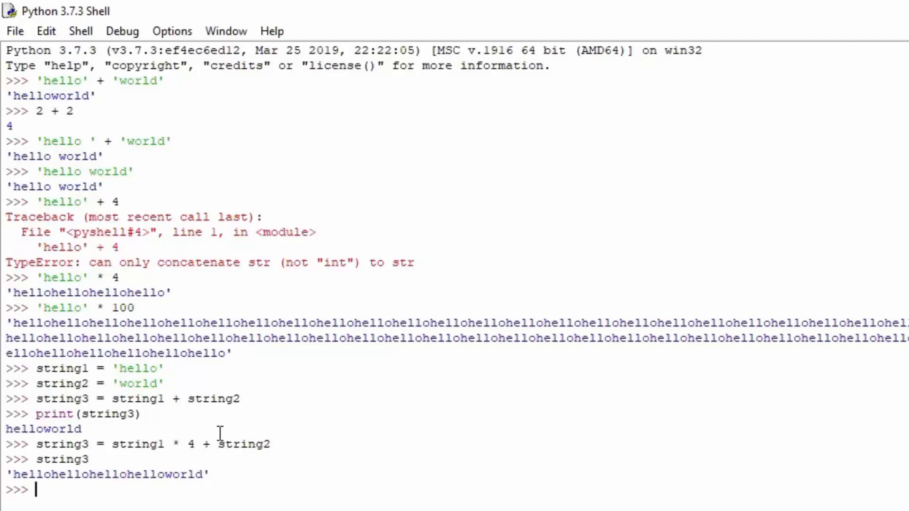
{"action": "mouse_move", "coordinate": [207, 383]}
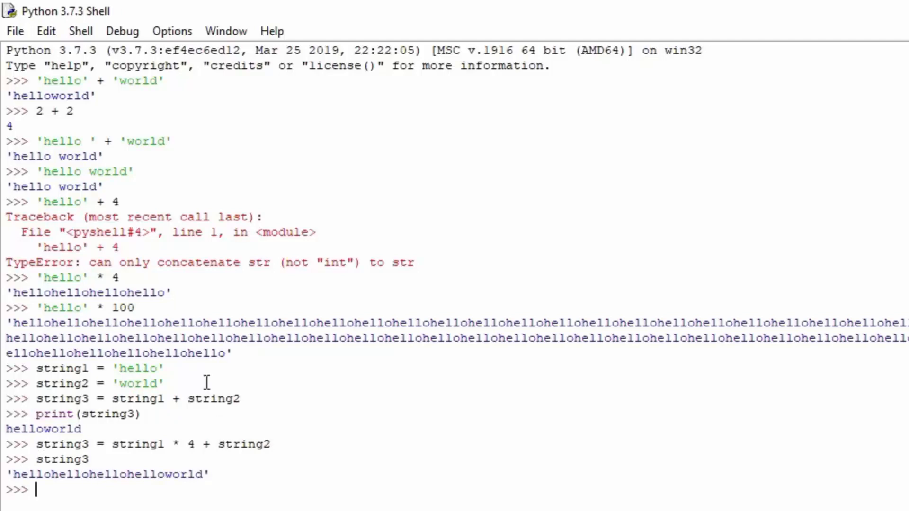
{"action": "mouse_move", "coordinate": [173, 351]}
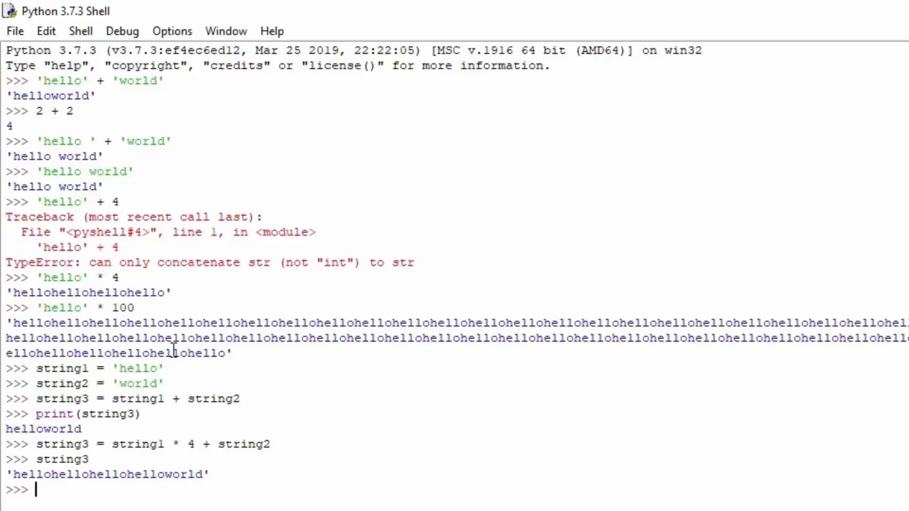
{"action": "left_click_drag", "start_coordinate": [108, 444], "coordinate": [194, 444]}
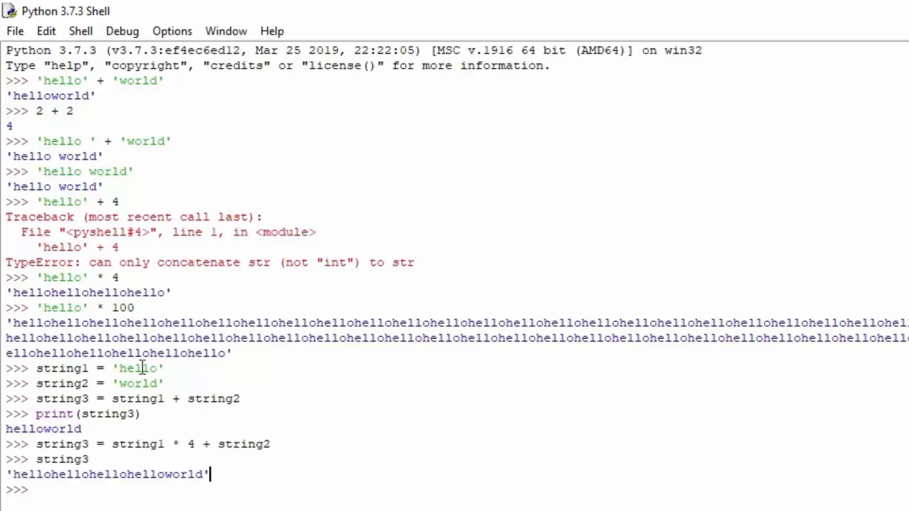
{"action": "mouse_move", "coordinate": [168, 391]}
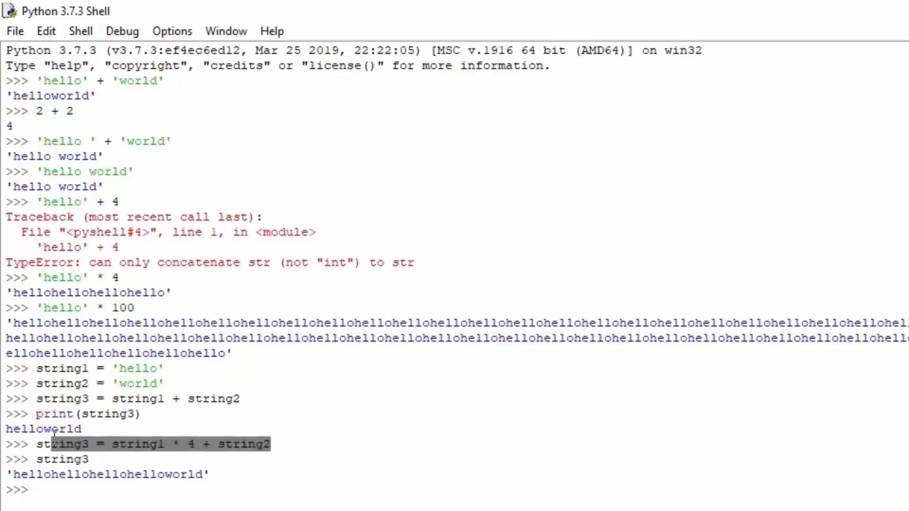
{"action": "left_click", "coordinate": [64, 444]}
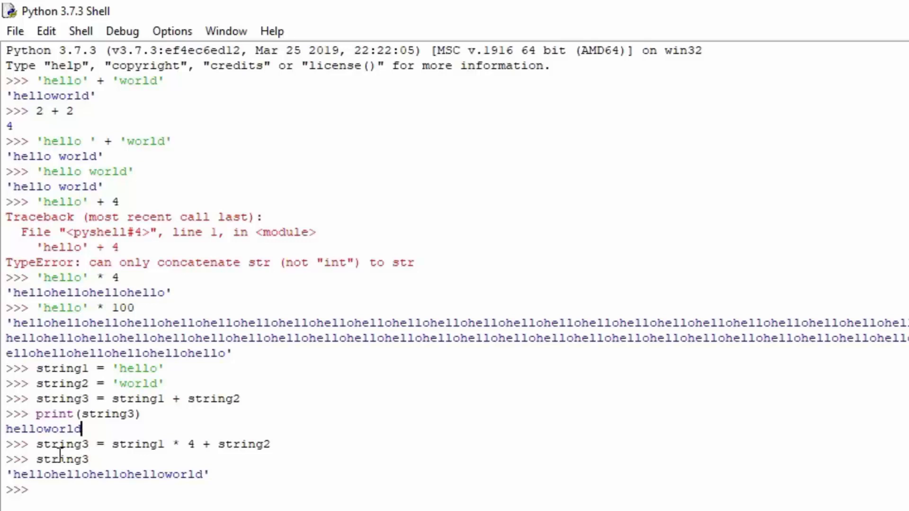
{"action": "mouse_move", "coordinate": [66, 171]}
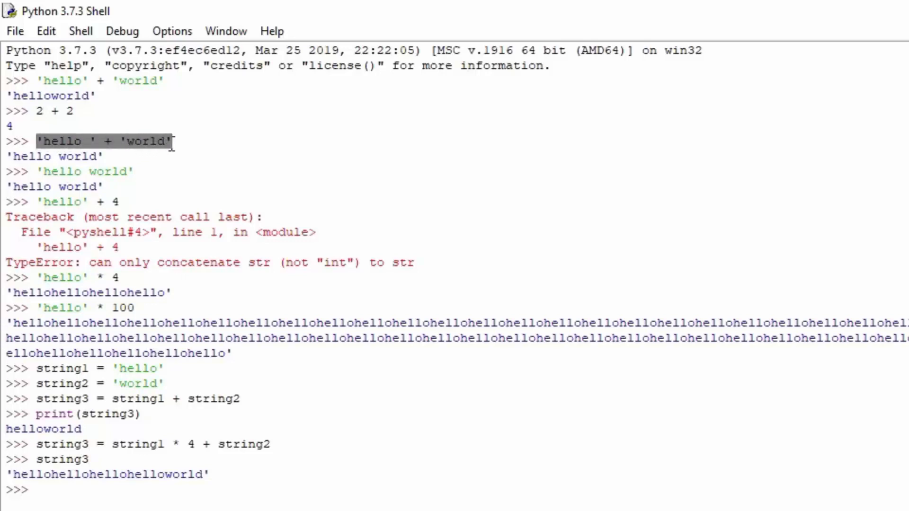
{"action": "left_click", "coordinate": [90, 141]}
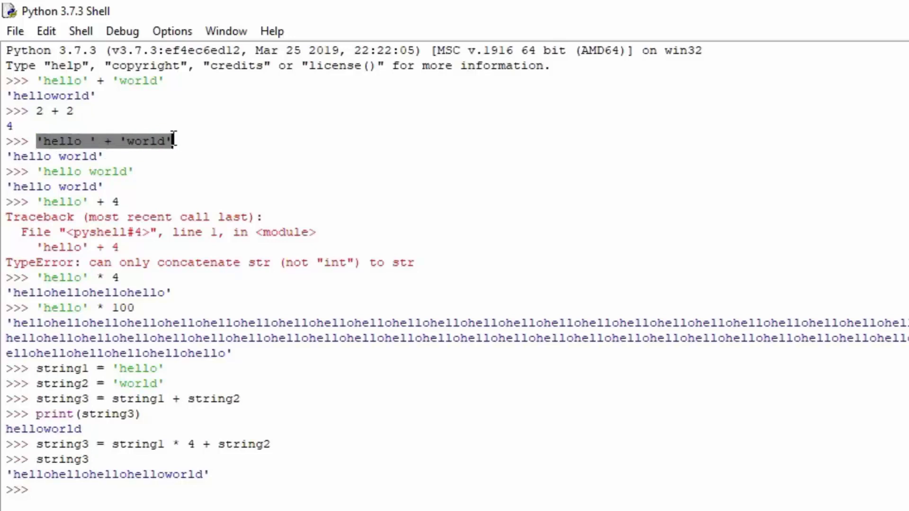
{"action": "left_click", "coordinate": [229, 156]}
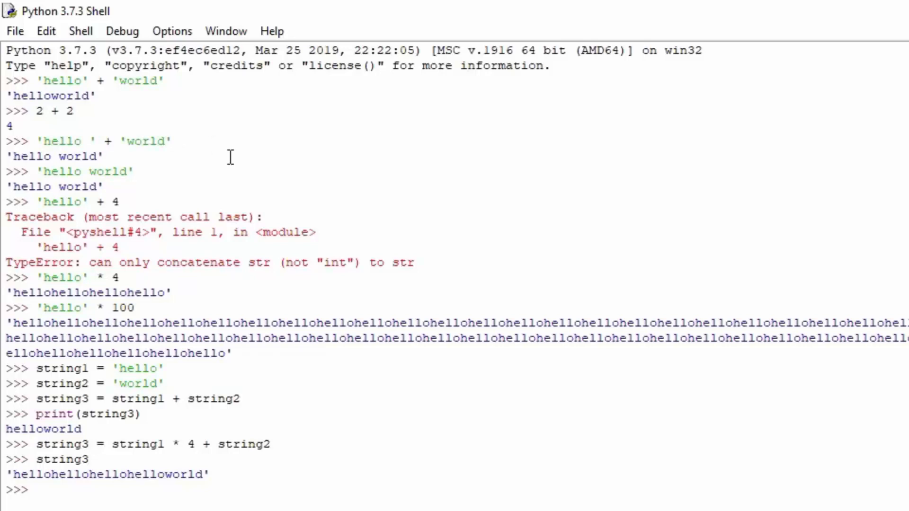
{"action": "double_click", "coordinate": [100, 141]}
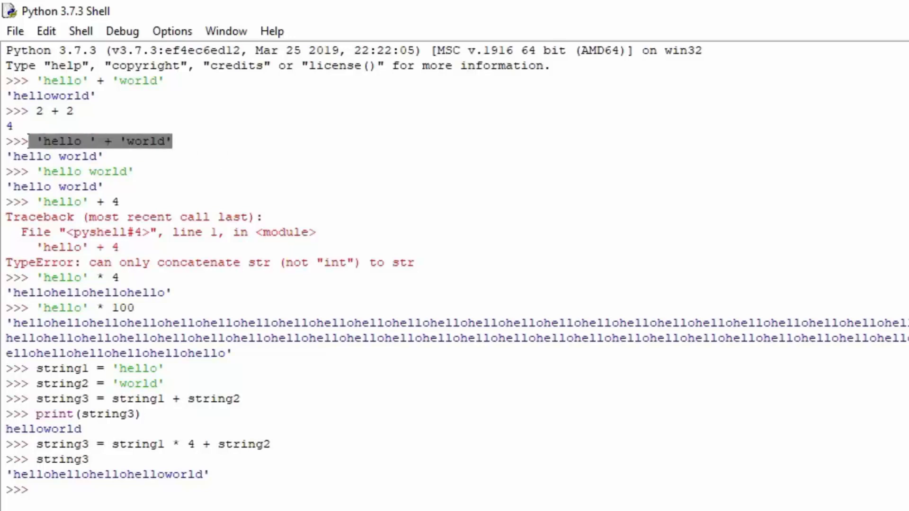
{"action": "left_click", "coordinate": [55, 141]}
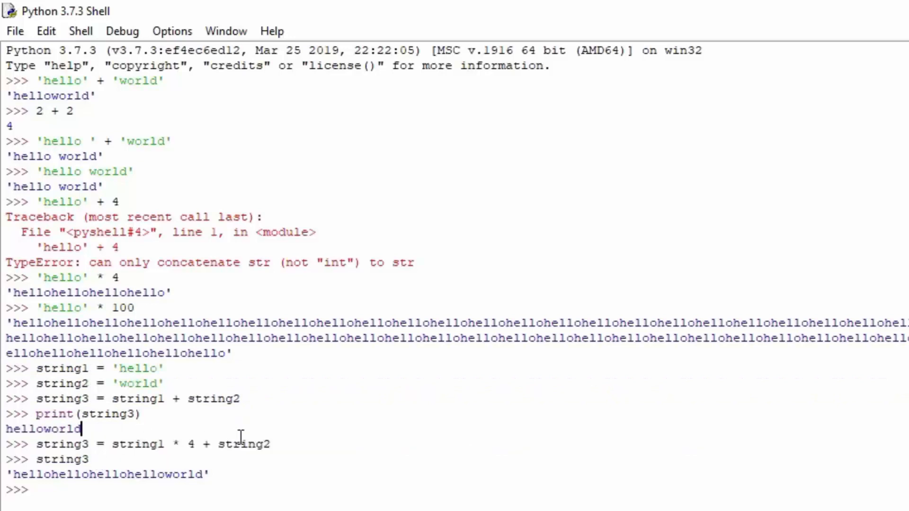
- Partly type 'string3 = string1/st' at the shell prompt, without running it yet
{"action": "scroll", "scroll_direction": "down", "scroll_amount": 3}
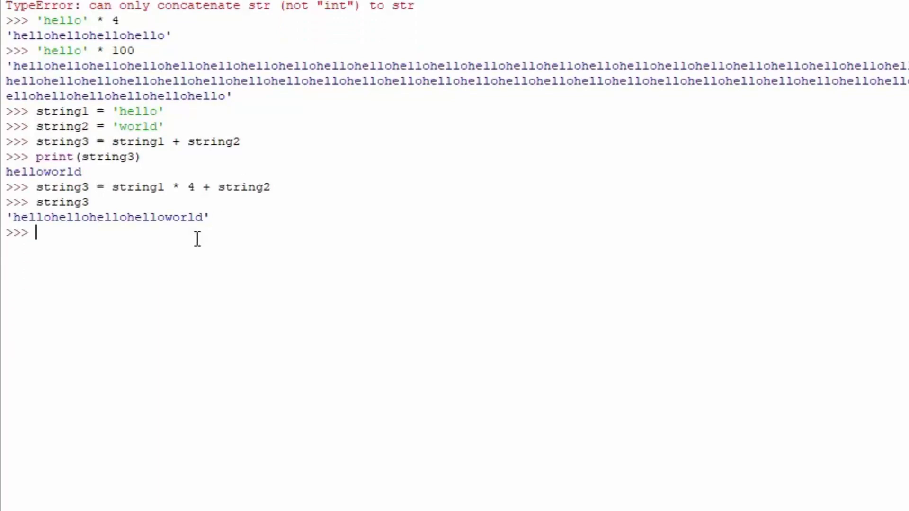
{"action": "type", "text": "string"}
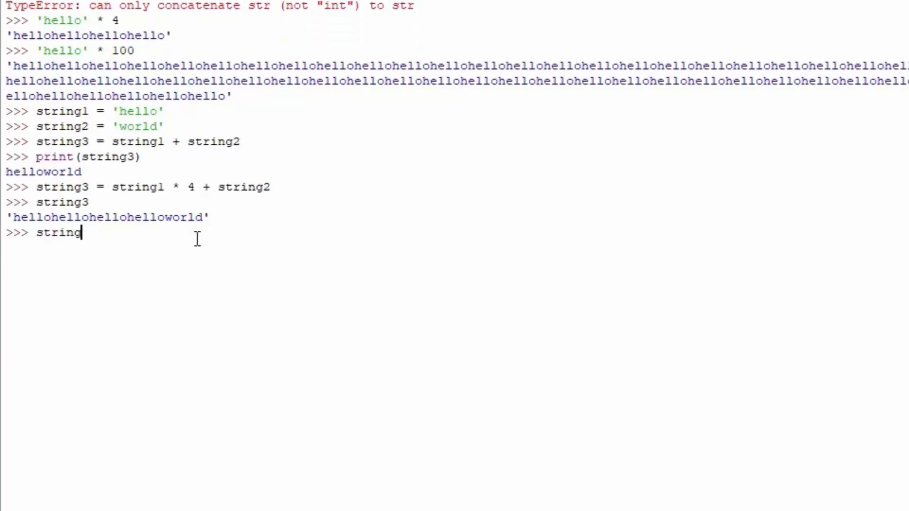
{"action": "type", "text": "3 = string1"}
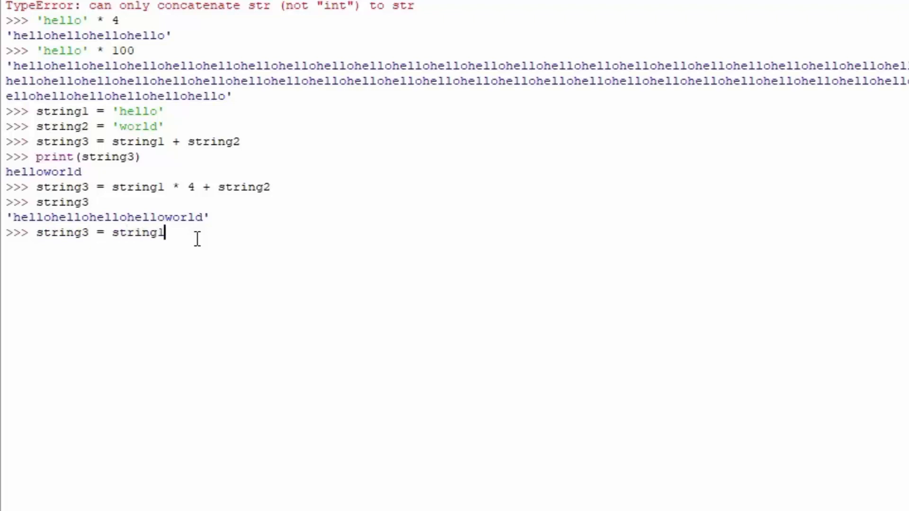
{"action": "type", "text": "/st"}
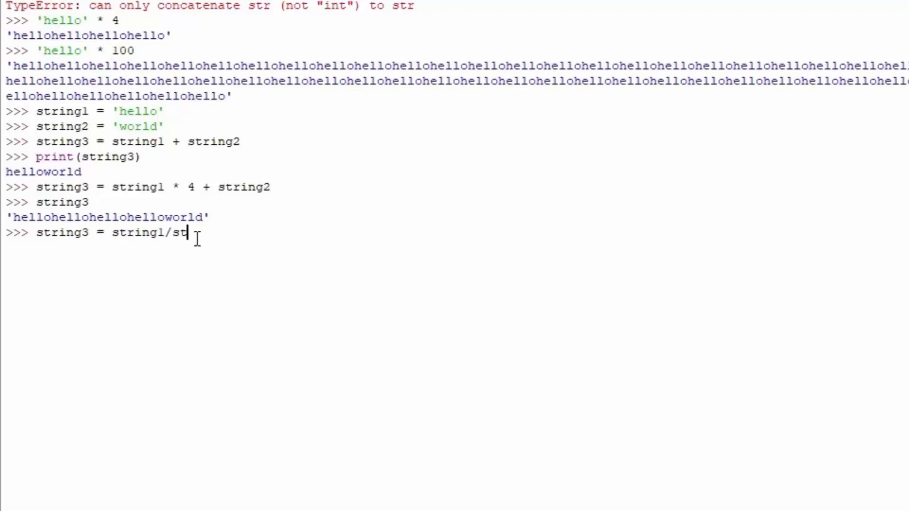